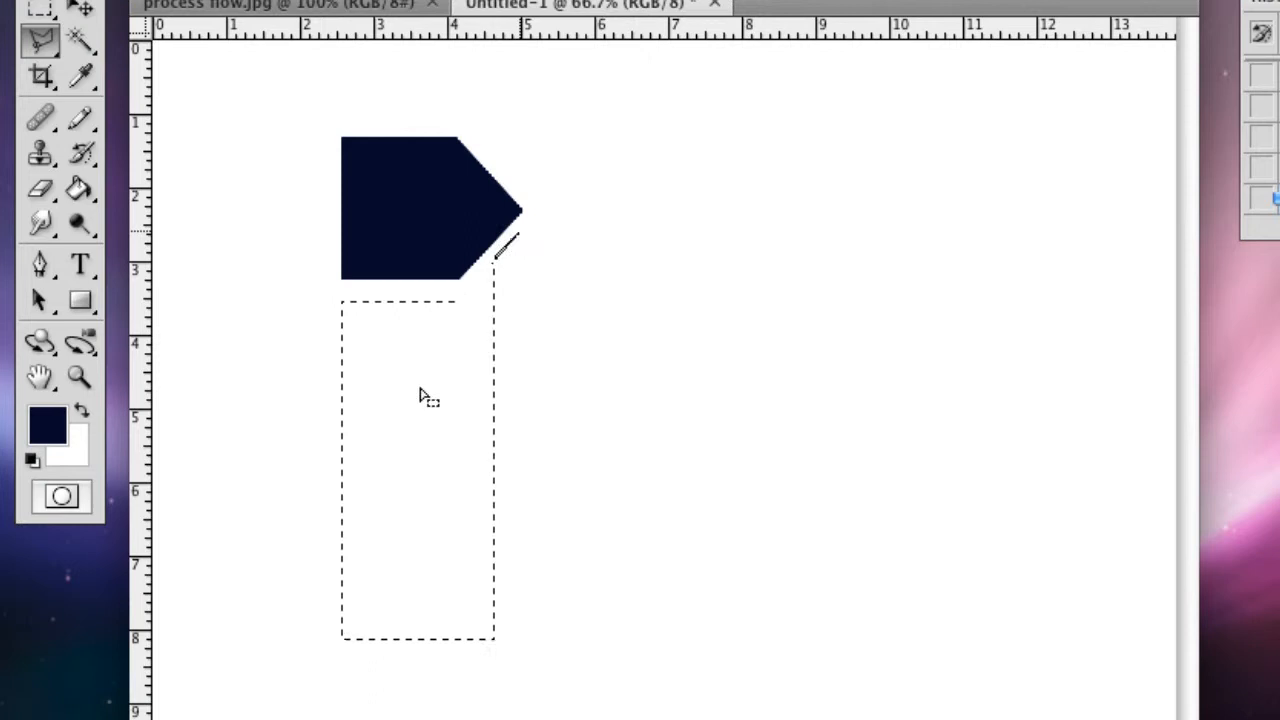
{"action": "mouse_move", "coordinate": [70, 118]}
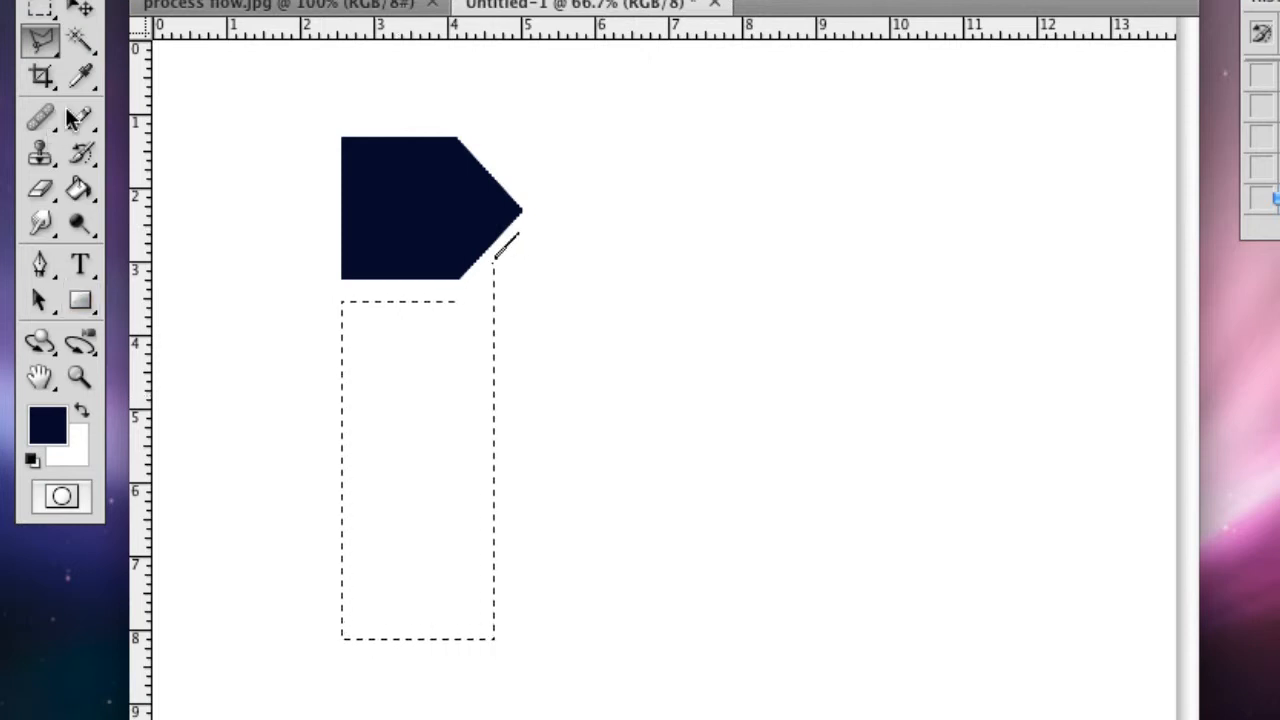